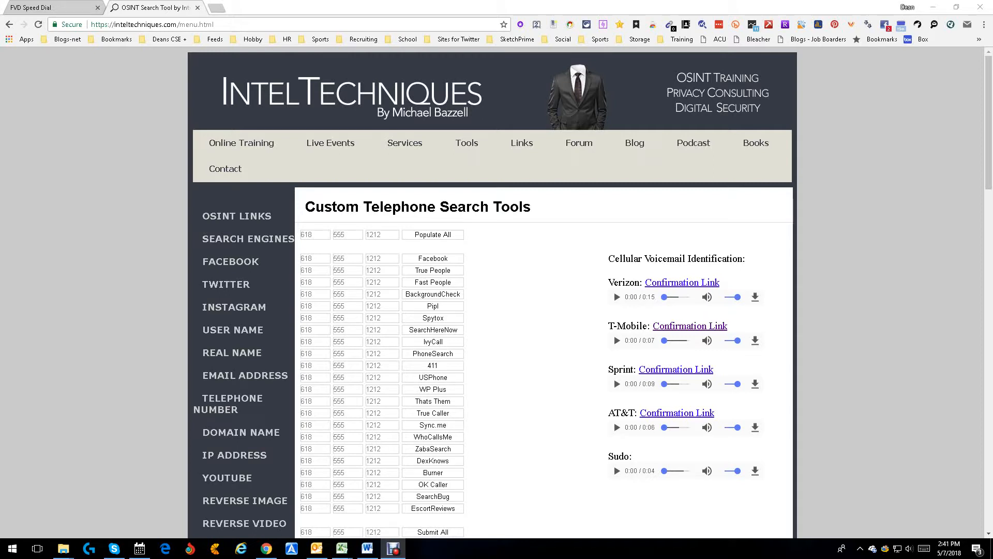
click(315, 234)
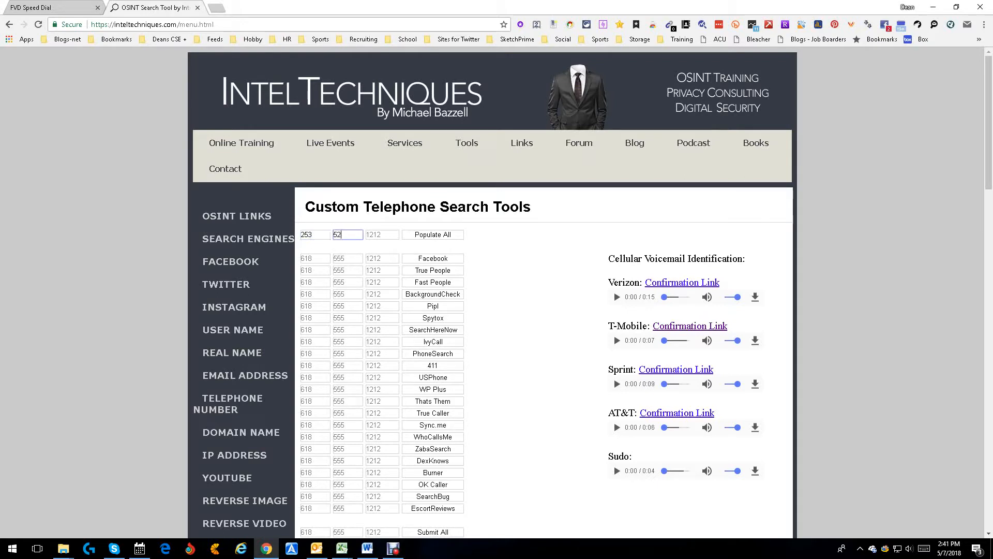
text(3305)
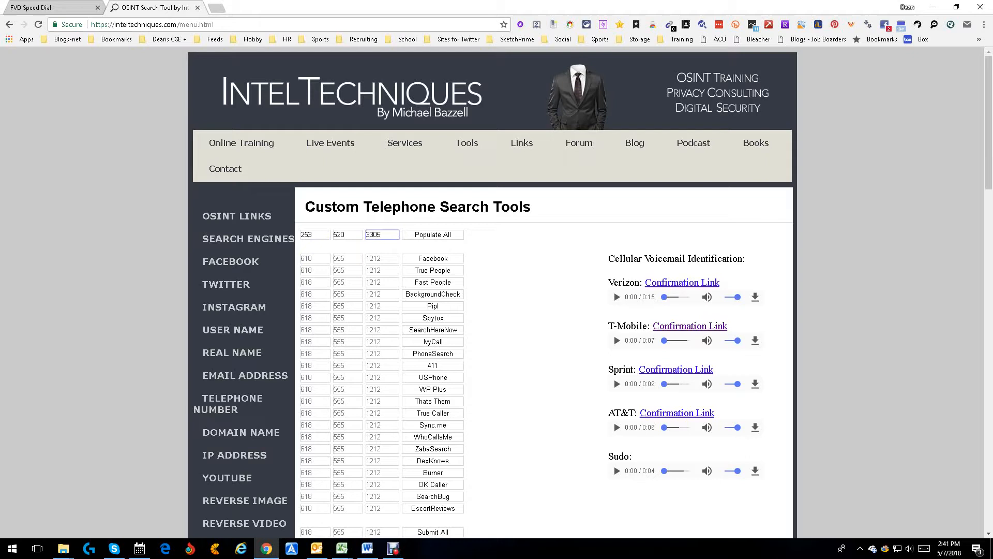
click(433, 235)
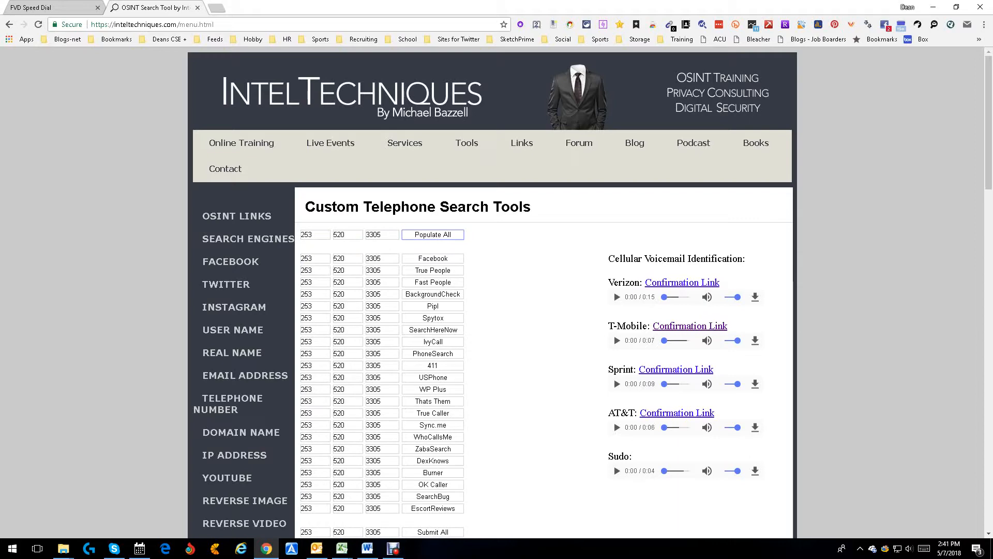
scroll(down, 3)
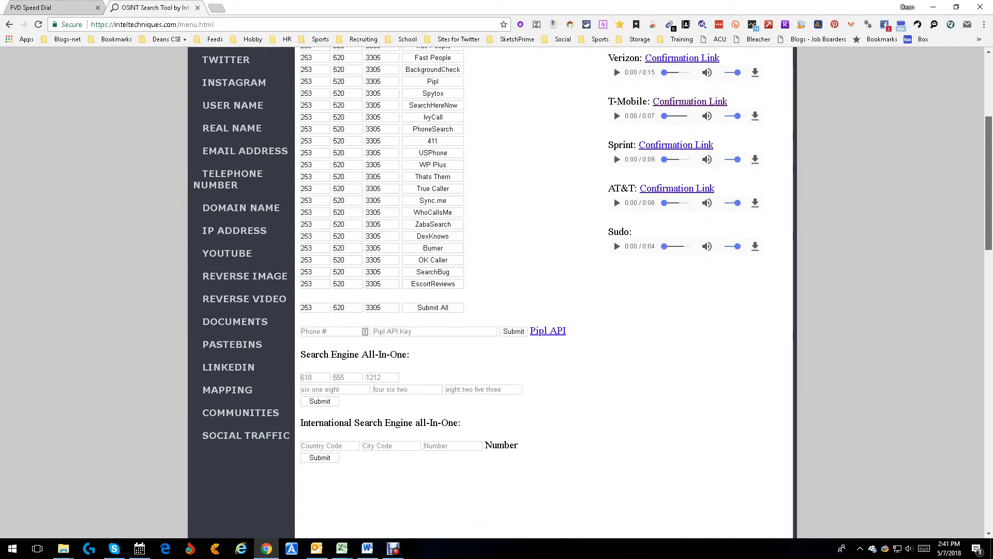
scroll(down, 3)
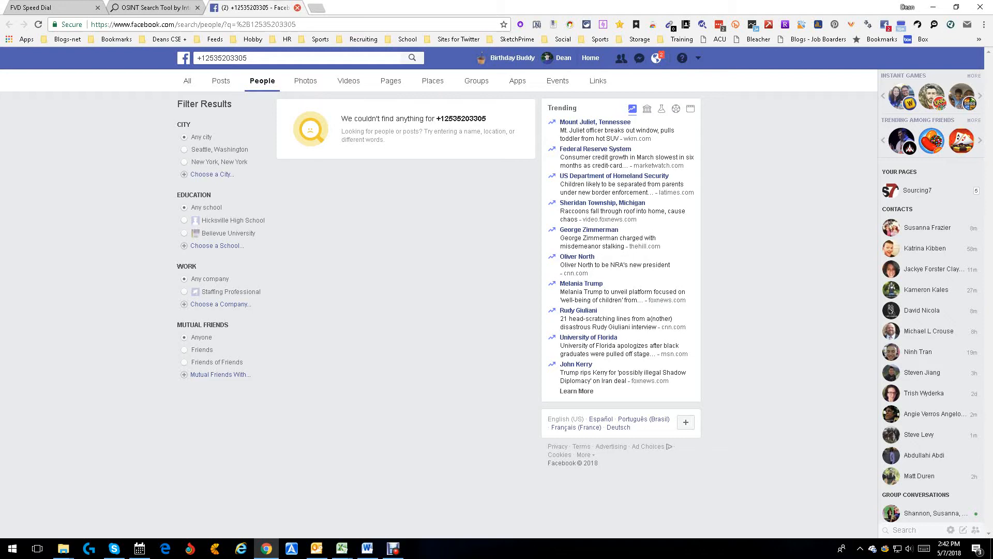
click(154, 7)
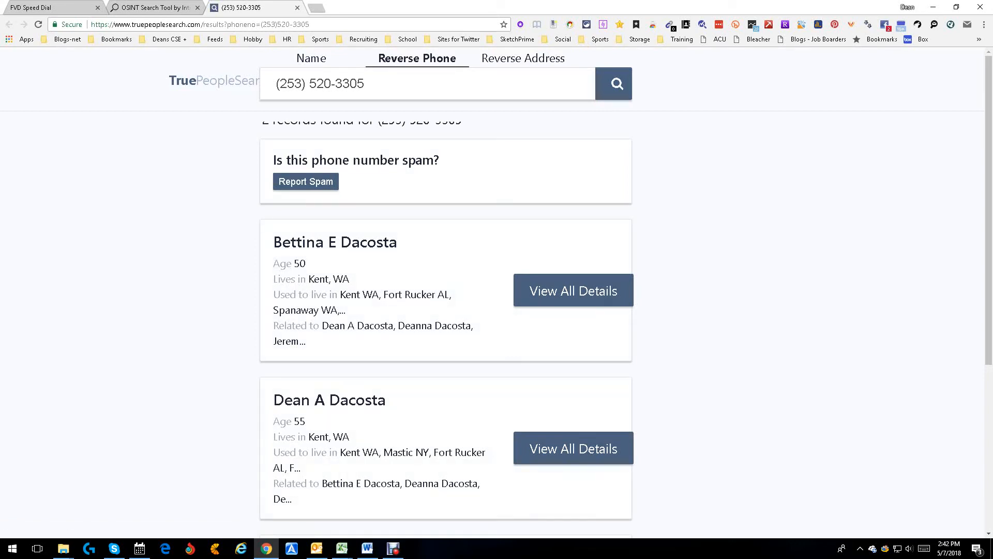
Step: Scroll the two TruePeopleSearch matches, tick 'I'm not a robot' and submit
scroll(down, 3)
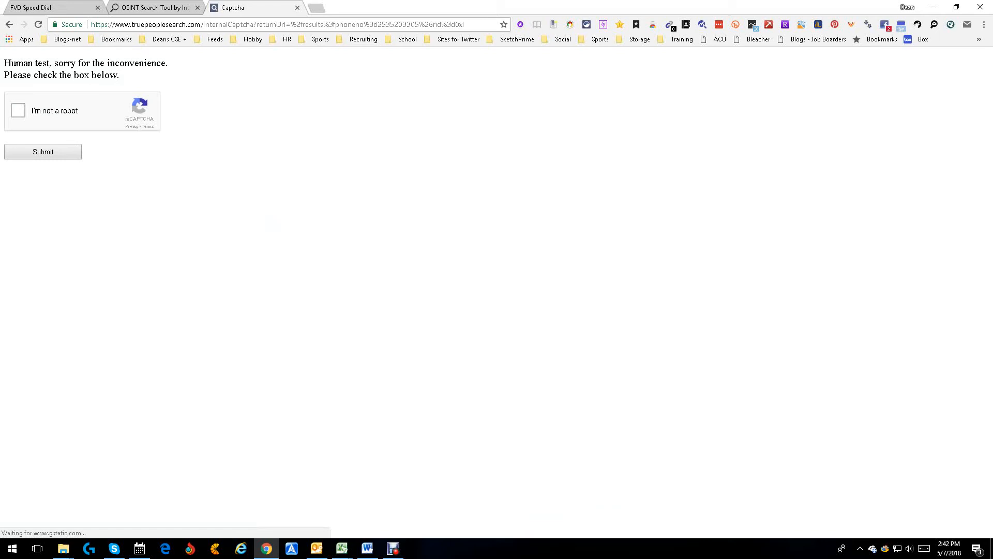
click(18, 111)
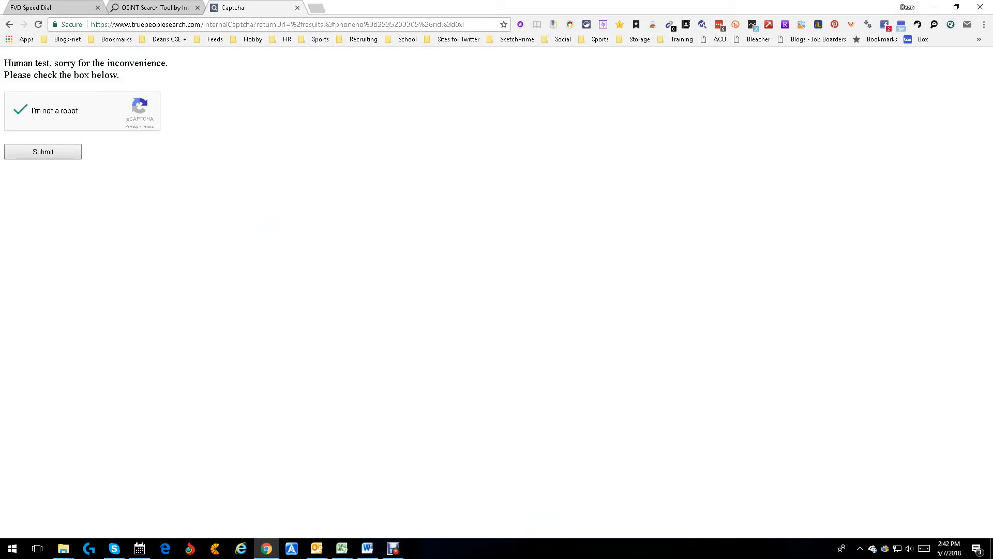
click(42, 152)
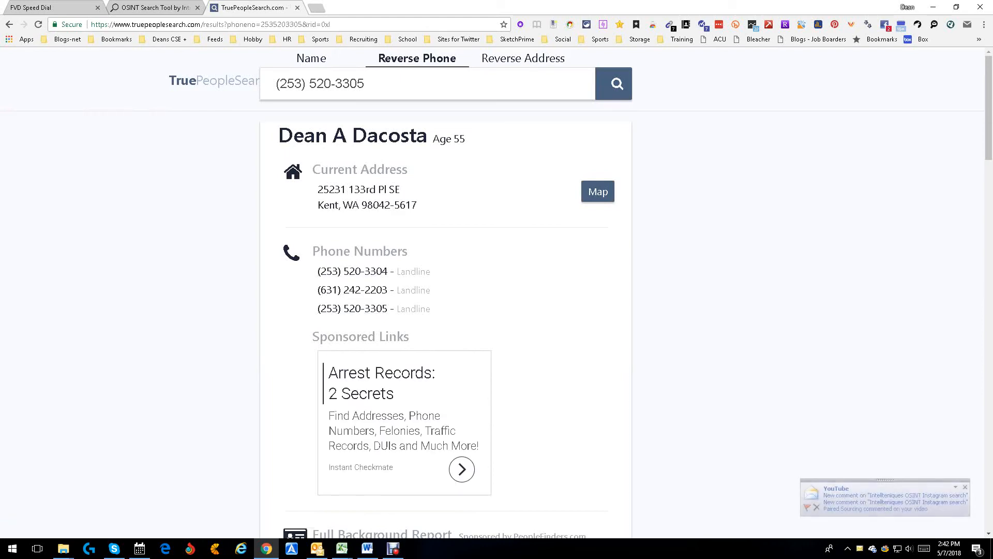
Step: Scroll the owner's record showing the Kent, WA address and three landlines
scroll(down, 3)
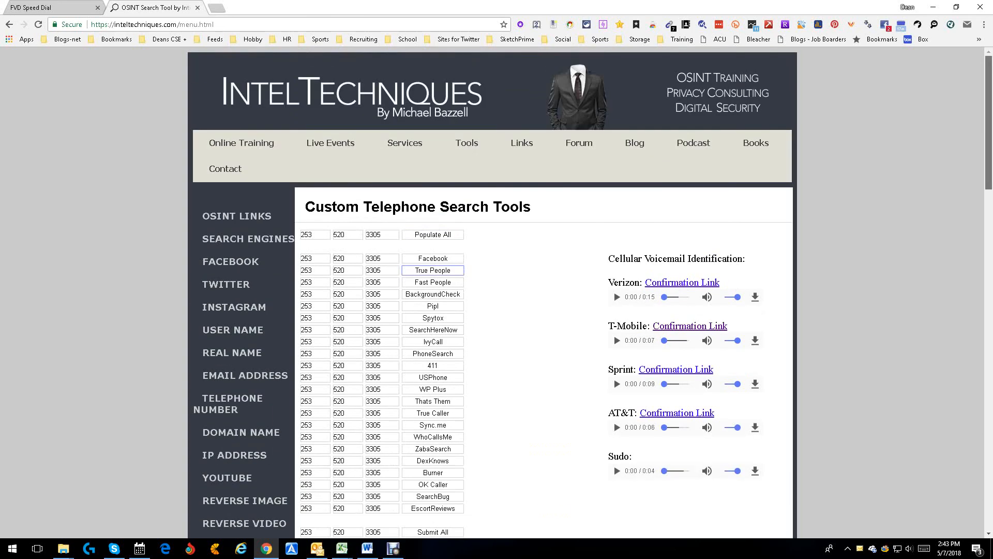
Step: Scroll the IntelTechniques telephone tools page with the number still populated
scroll(down, 3)
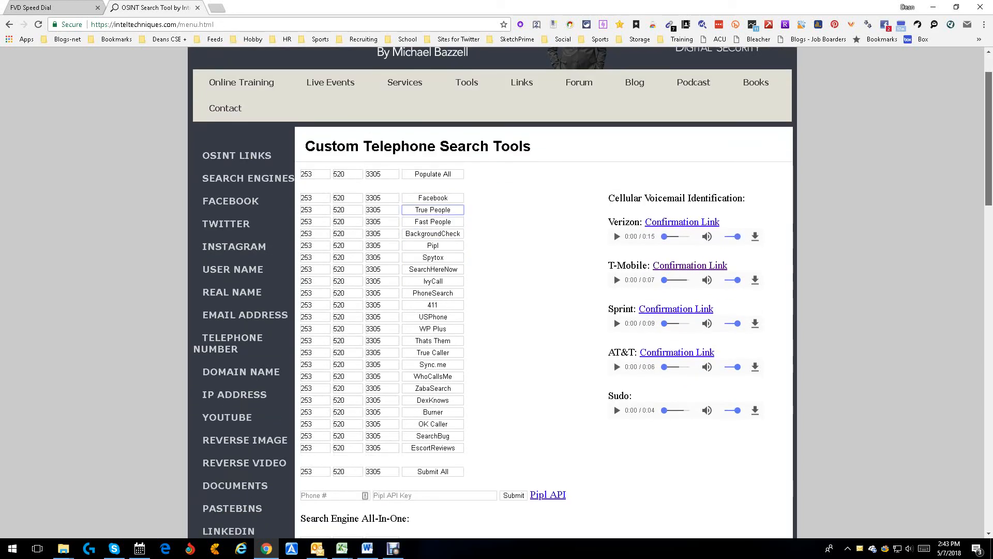